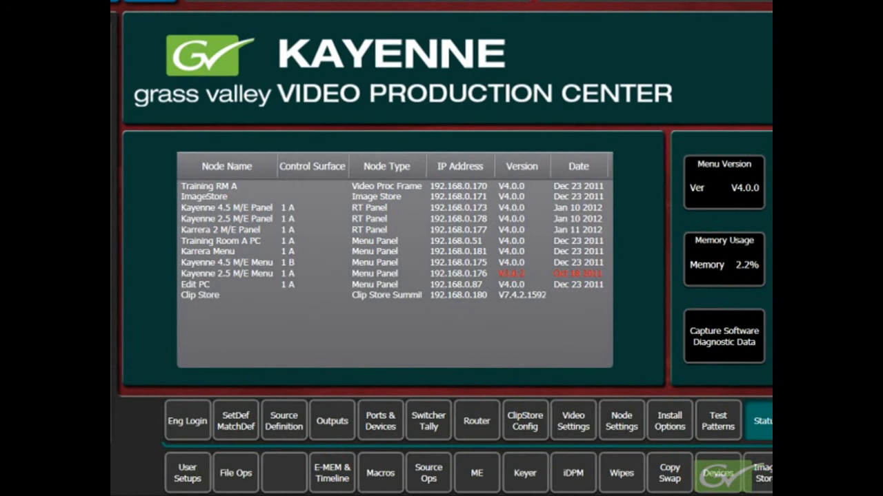
Show the Video Settings page with sync reference, matte limiting, command processing and timing analyzer
click(572, 421)
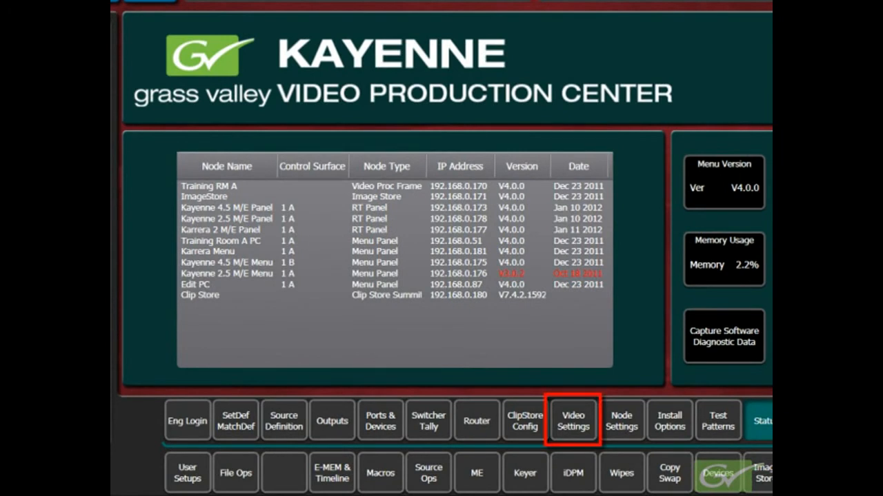
click(573, 421)
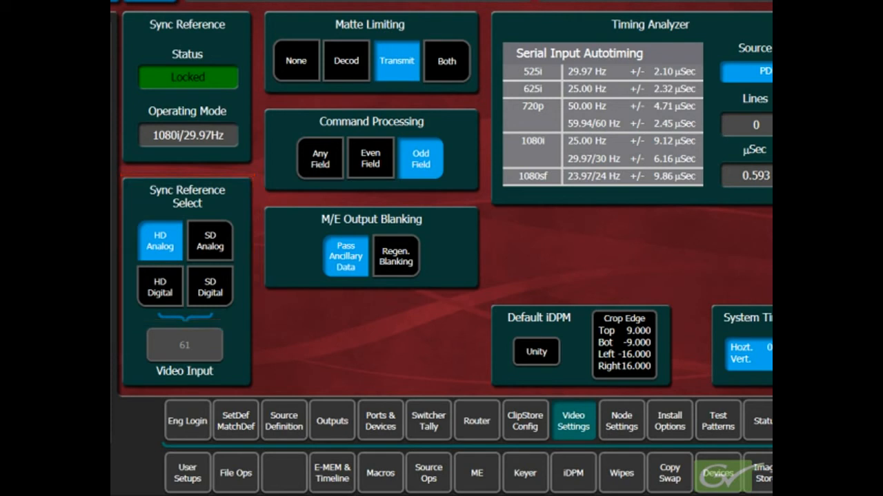
click(160, 241)
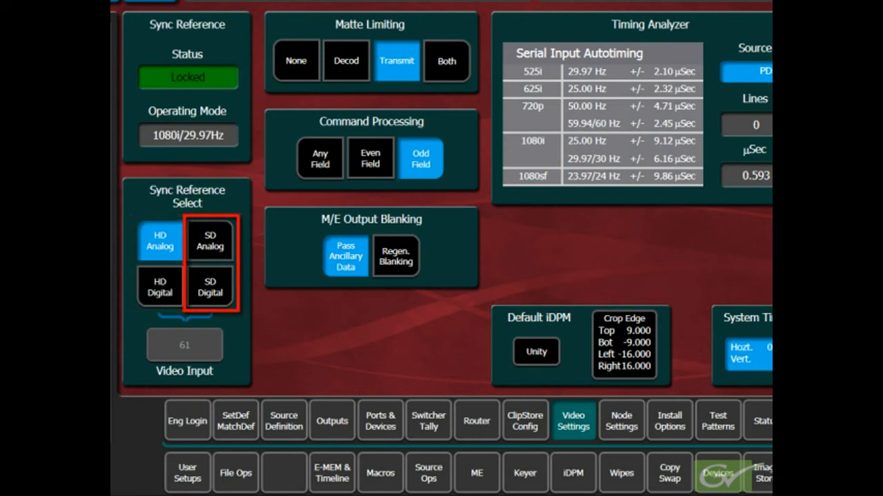
click(160, 240)
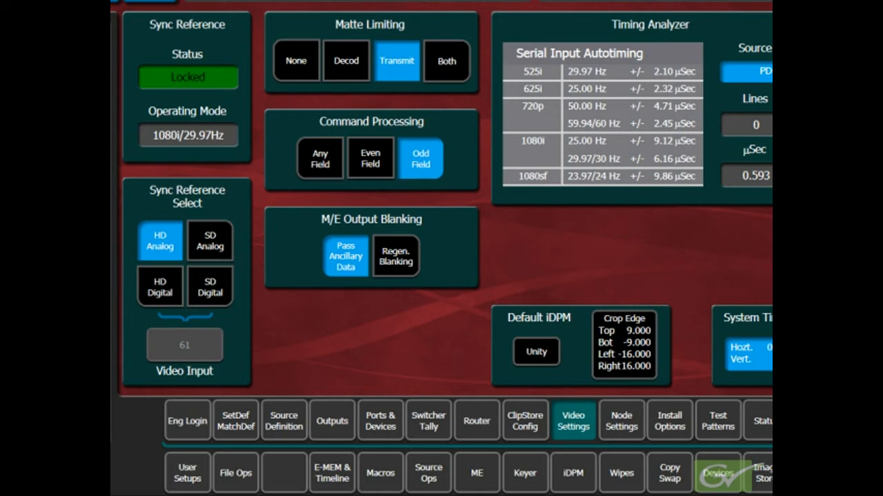
Set sync reference to HD Digital with CG-1 as video input, then back to HD Analog, locked
click(160, 286)
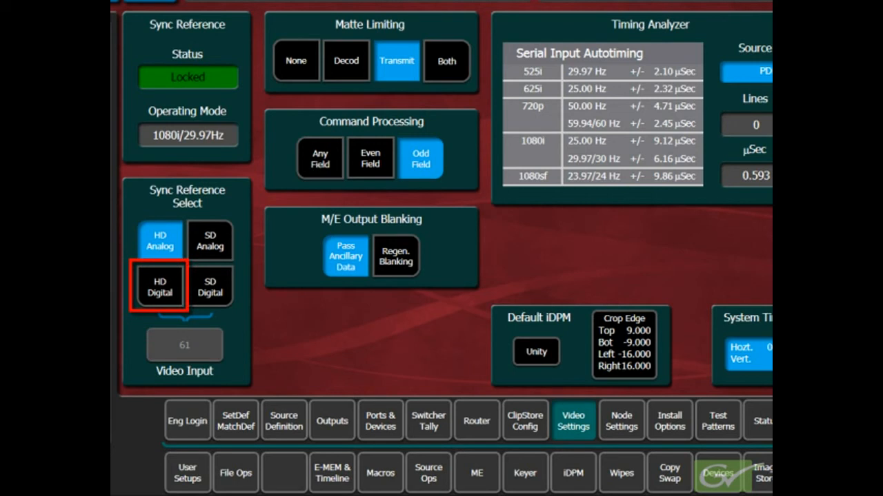
mouse_move(210, 304)
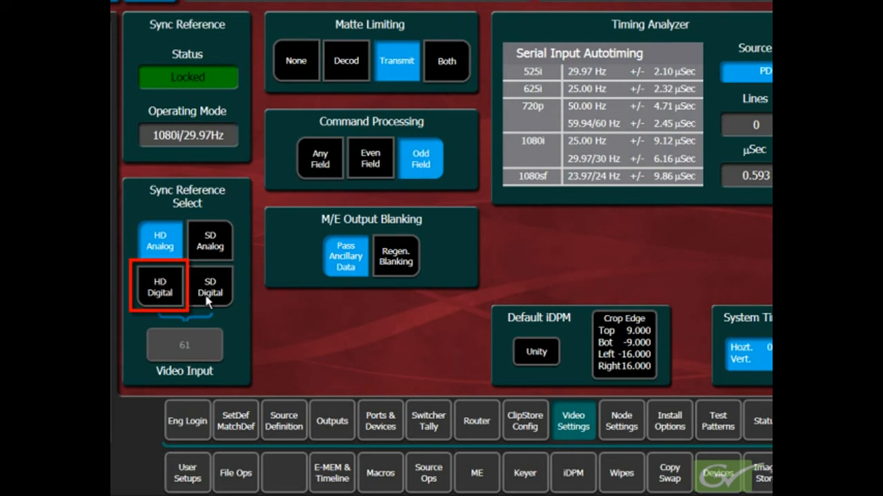
click(159, 285)
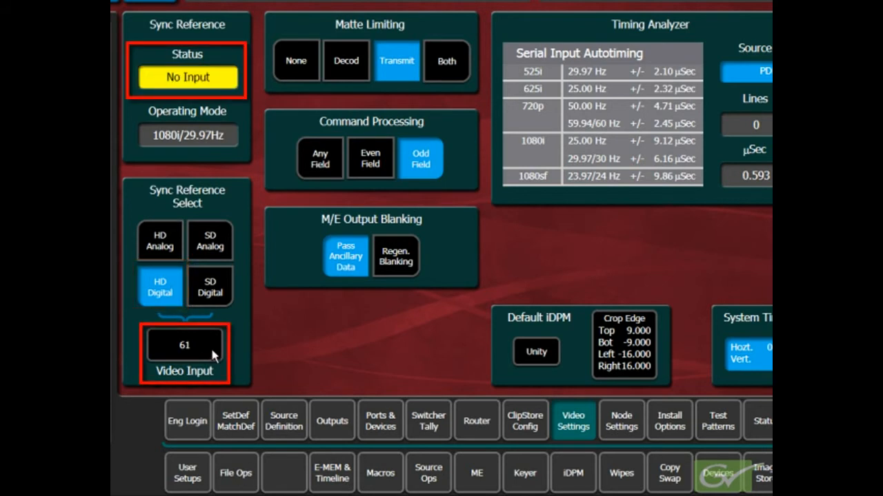
click(184, 353)
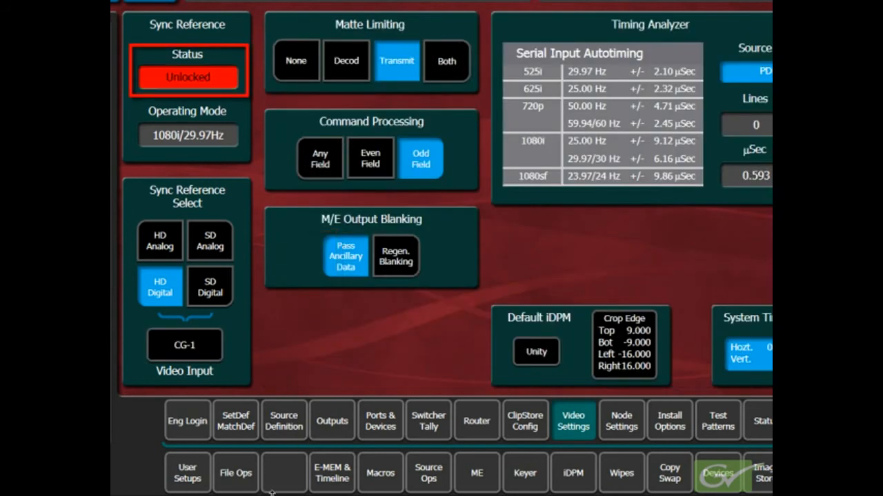
click(160, 240)
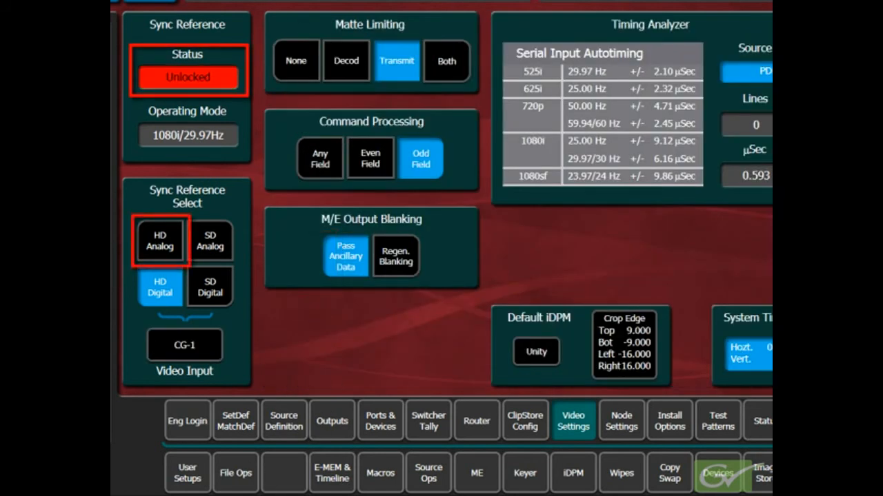
click(160, 242)
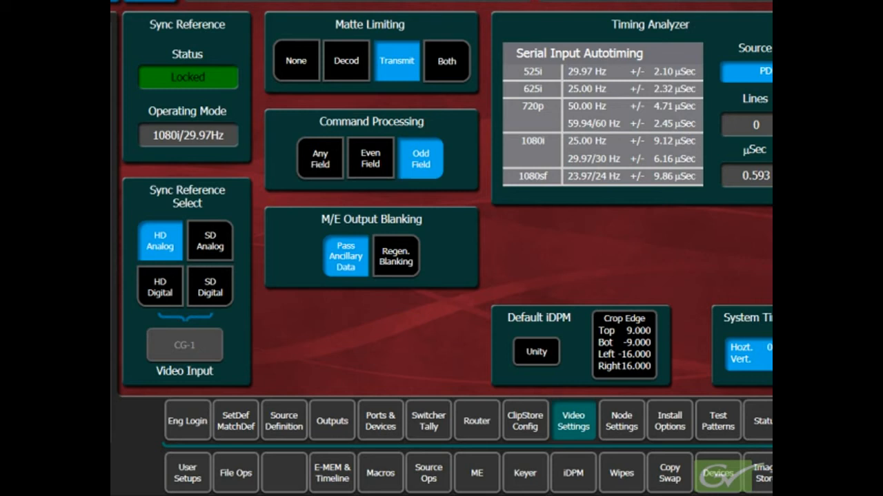
click(209, 240)
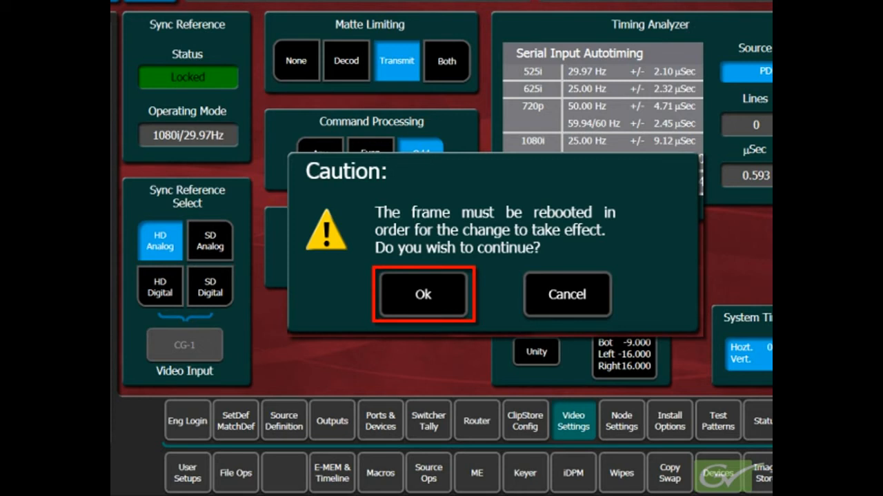
click(422, 295)
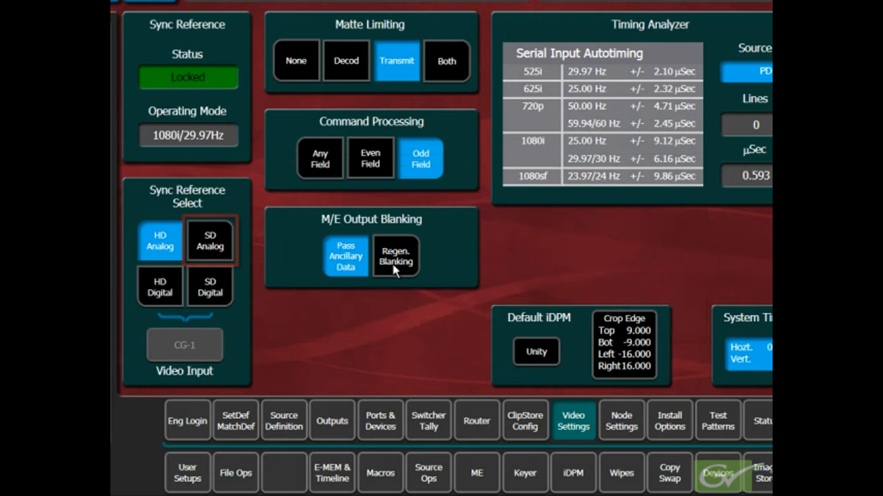
click(210, 239)
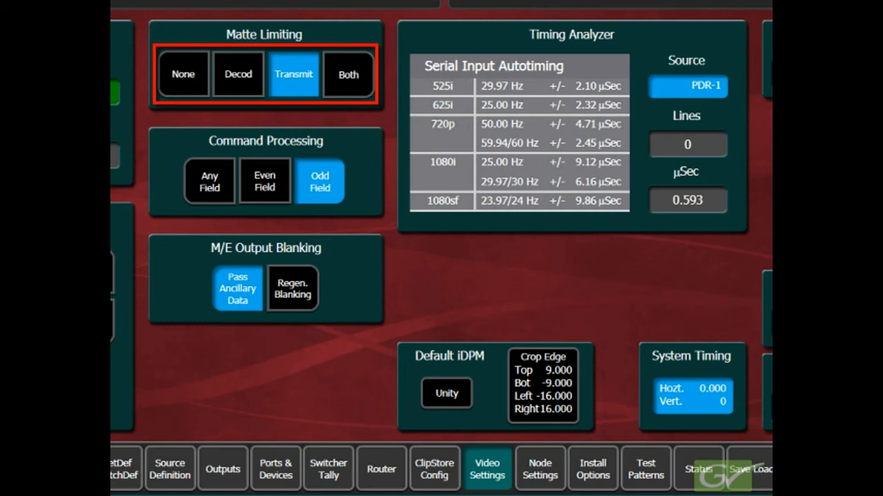
click(182, 74)
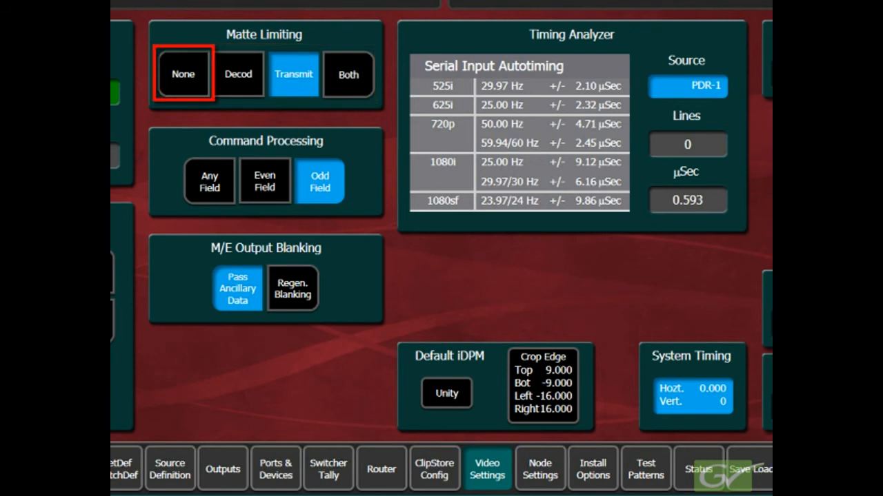
click(182, 75)
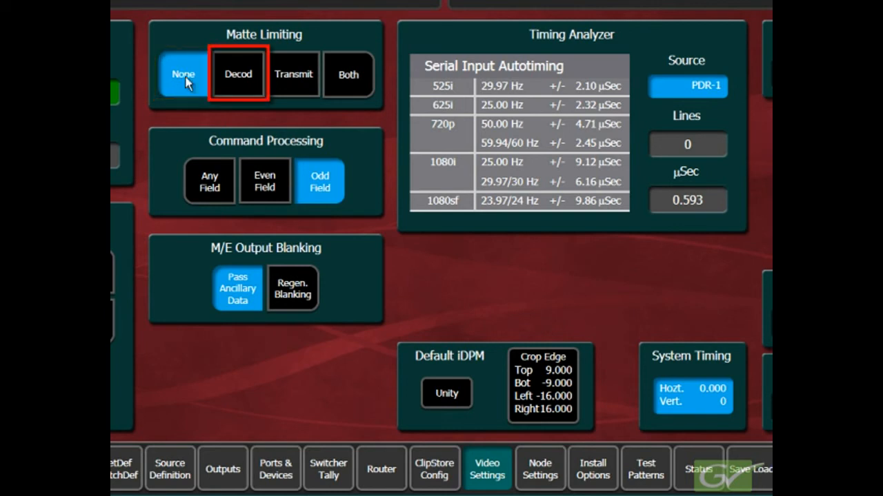
click(237, 75)
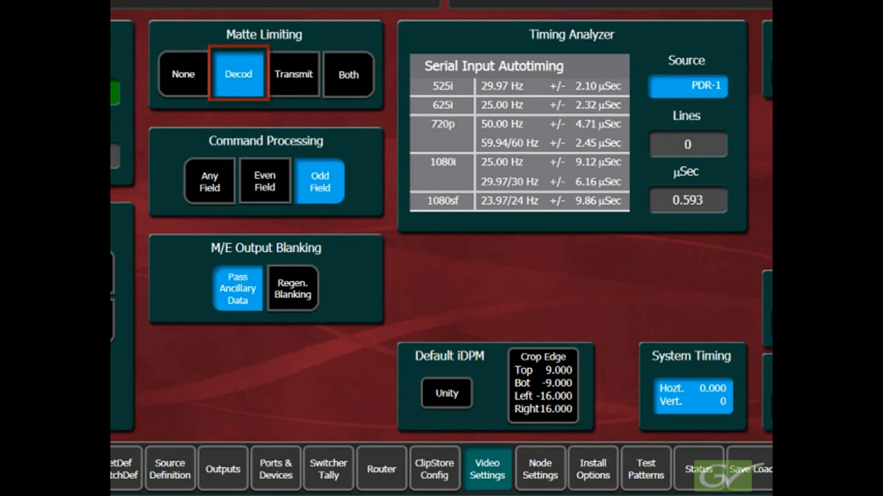
click(293, 74)
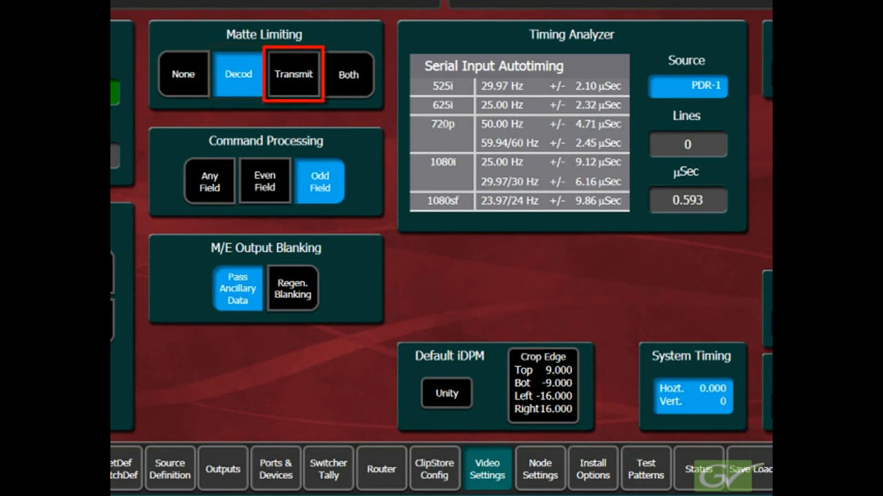
click(292, 73)
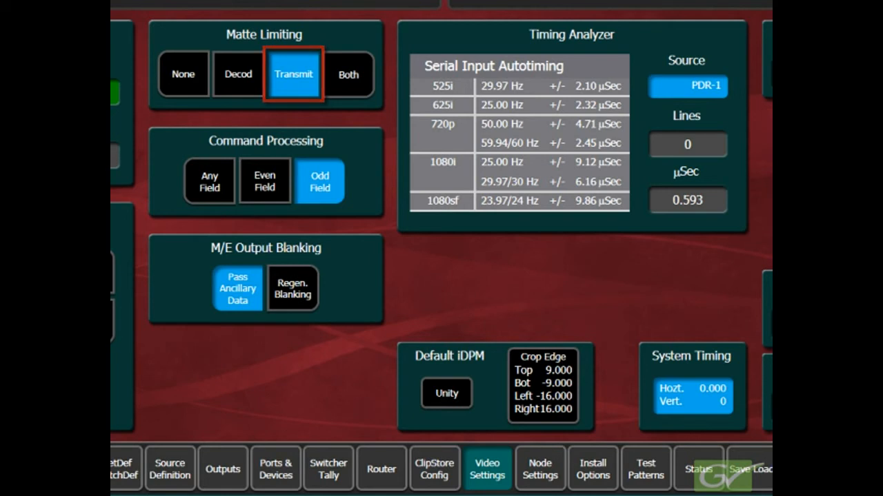
click(347, 75)
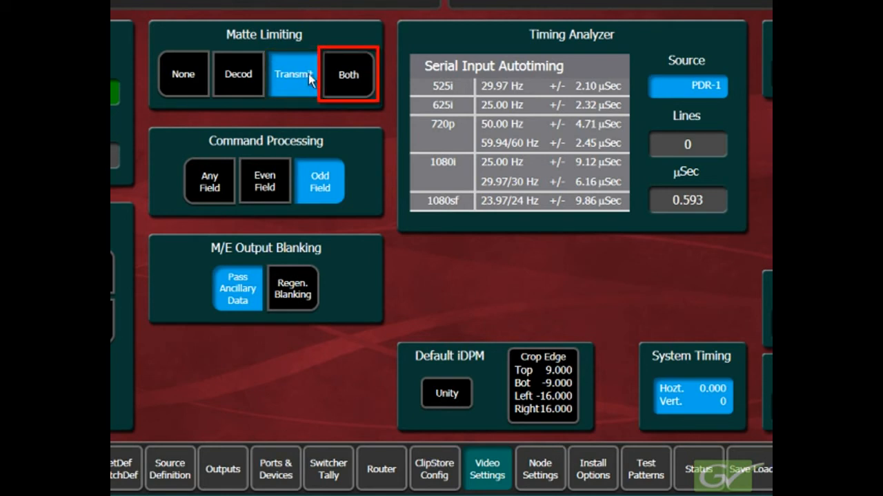
click(348, 74)
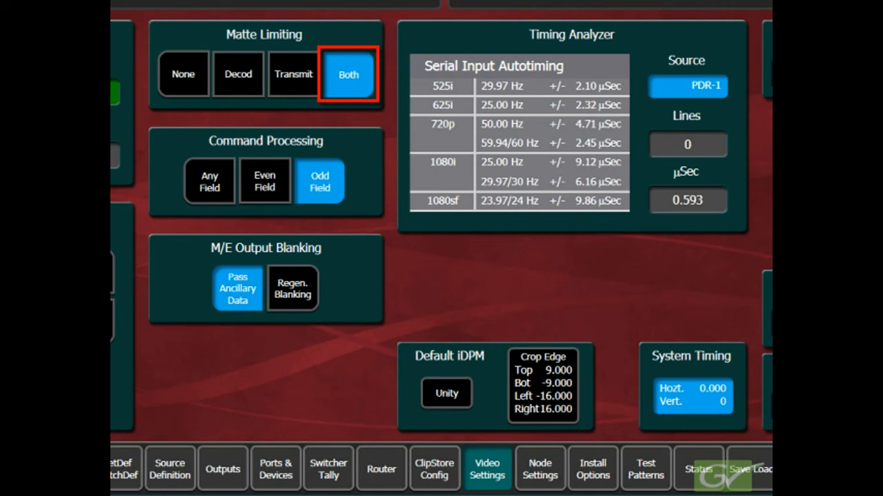
click(347, 74)
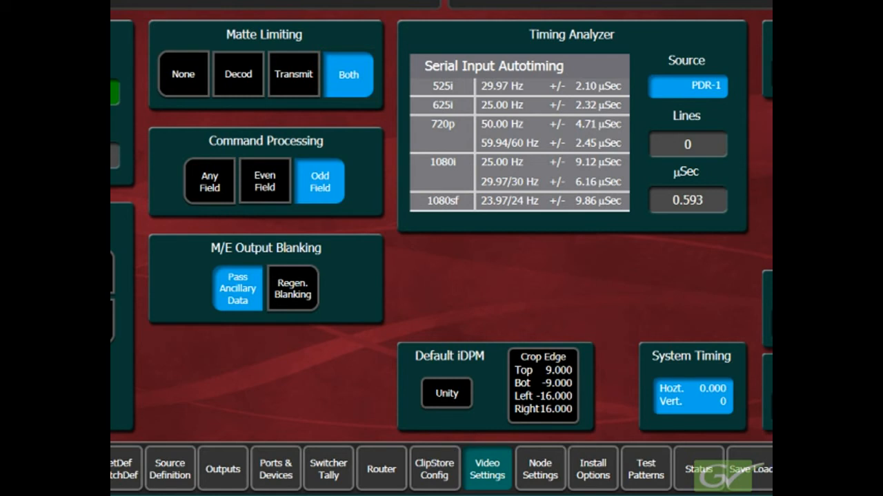
click(293, 75)
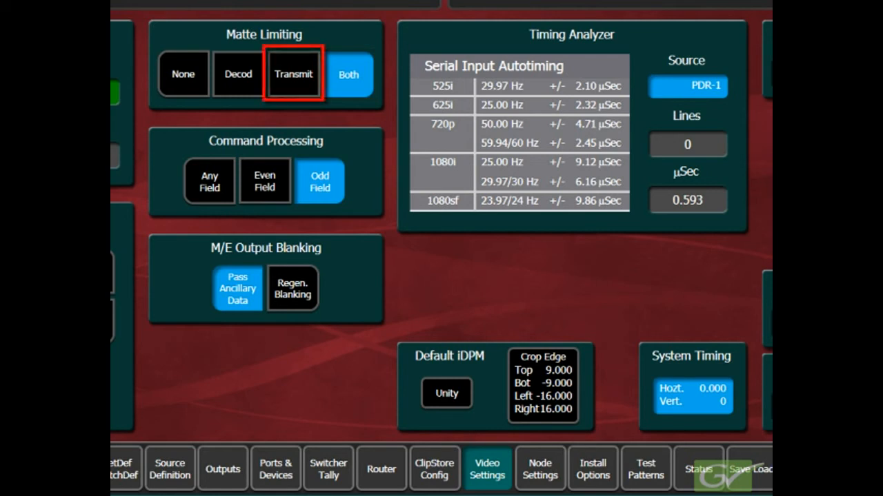
click(292, 75)
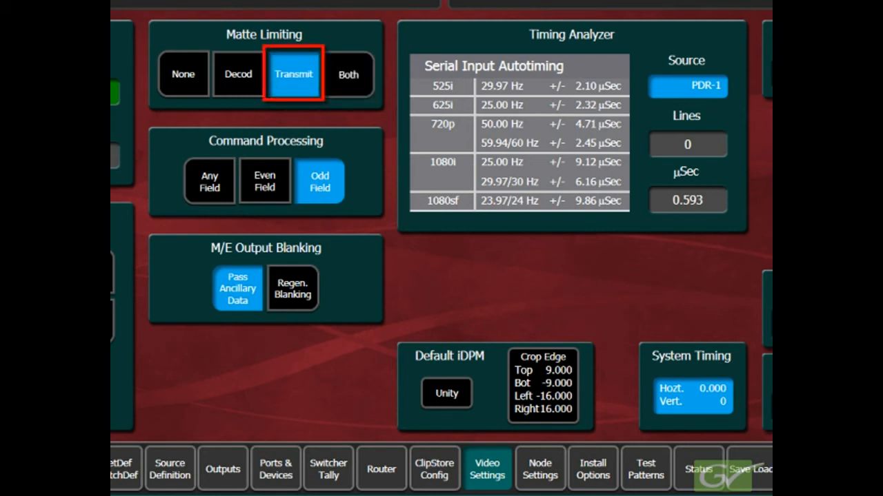
click(292, 74)
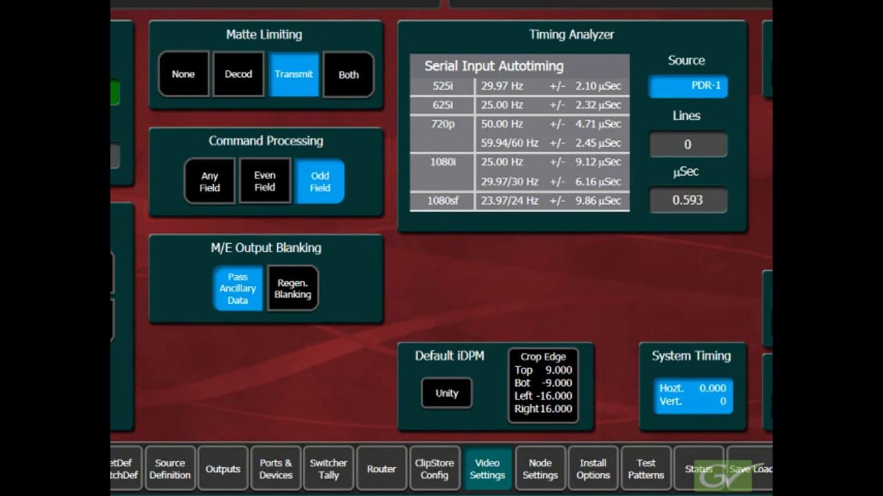
click(265, 182)
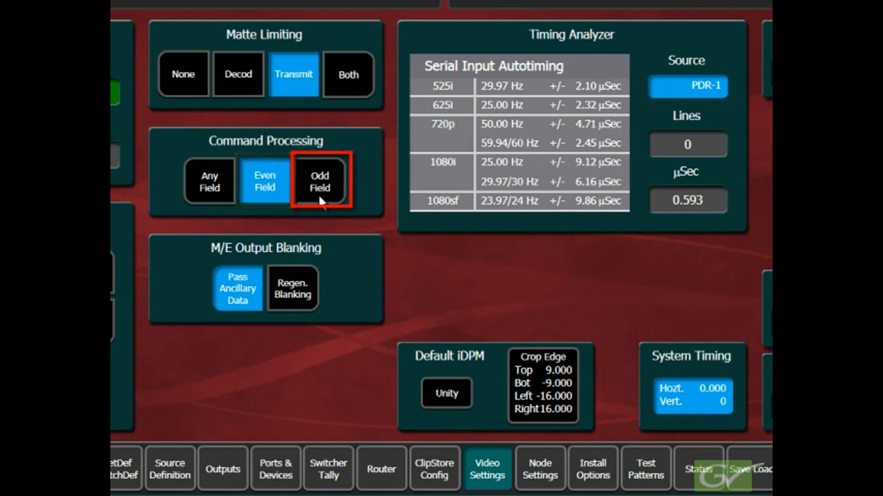
click(209, 182)
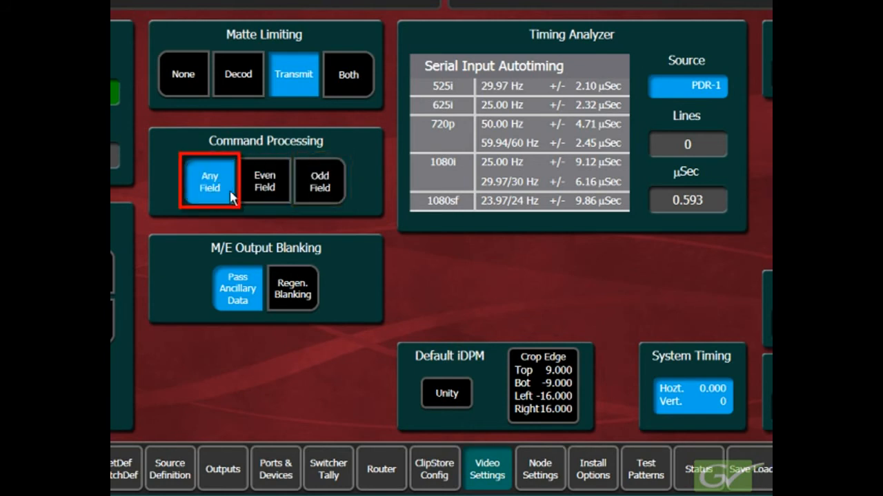
click(209, 182)
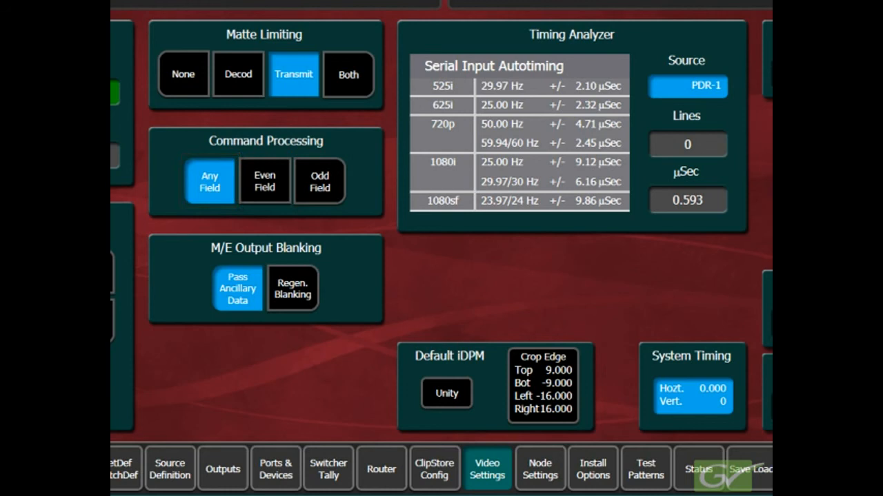
mouse_move(306, 193)
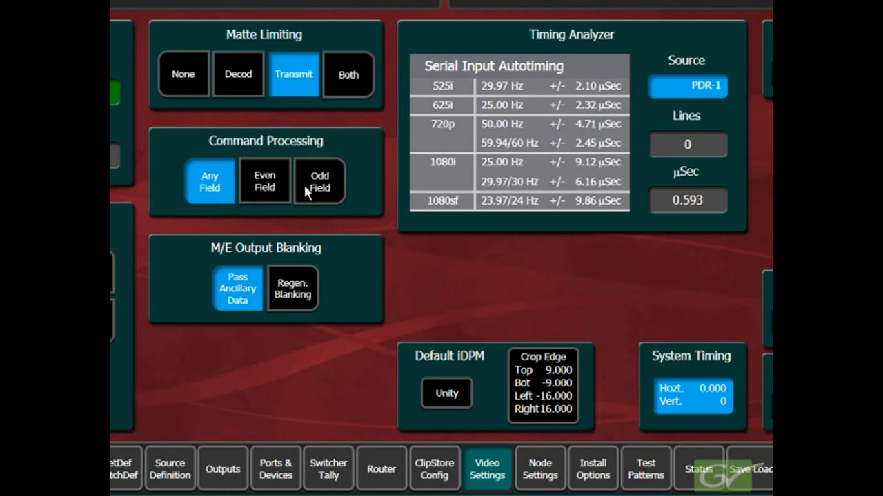
click(320, 182)
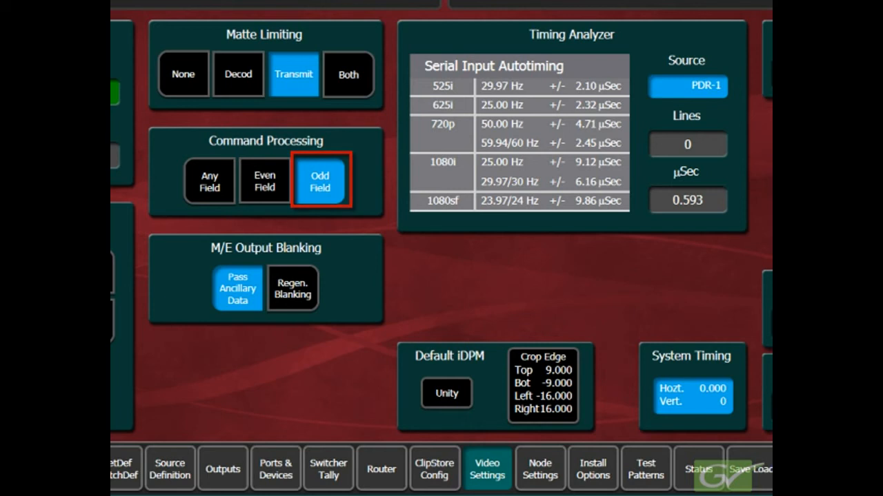
click(320, 182)
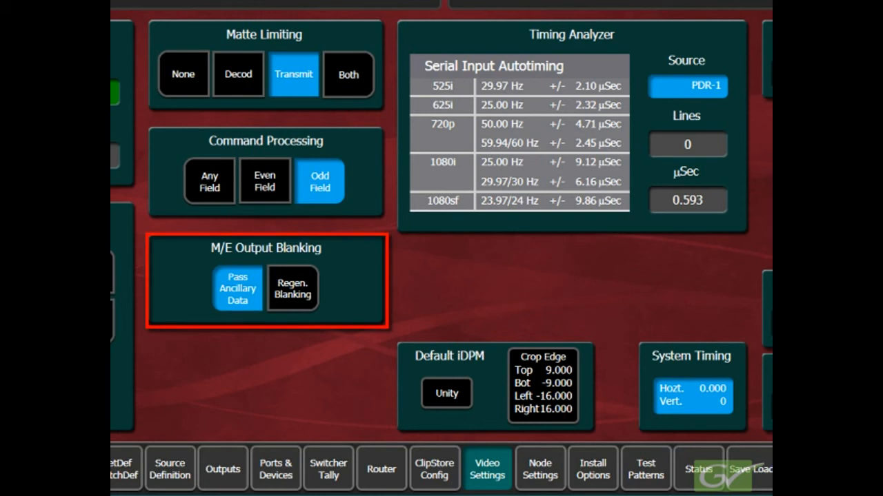
click(293, 288)
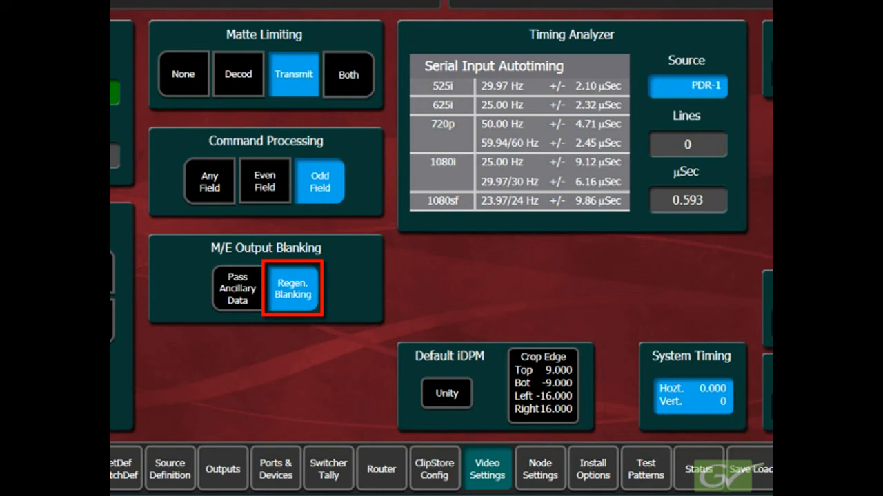
click(237, 288)
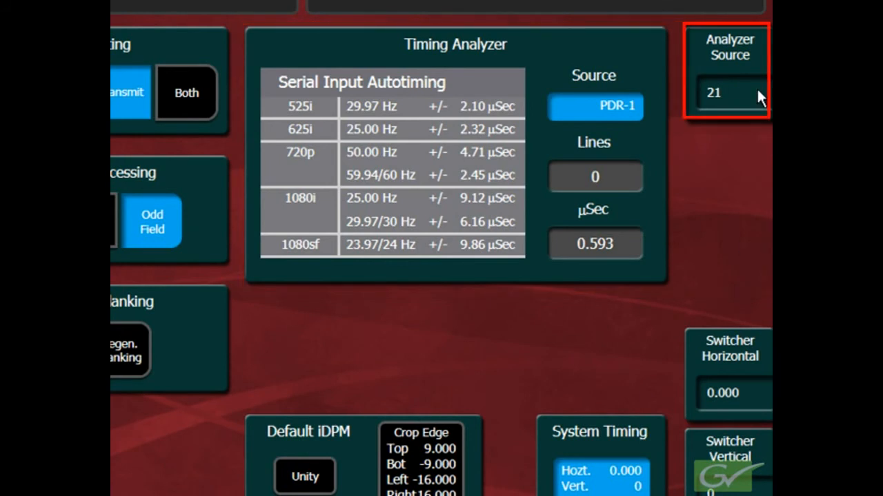
Bring up the Physical BNC Inputs grid for the timing analyzer source
click(594, 105)
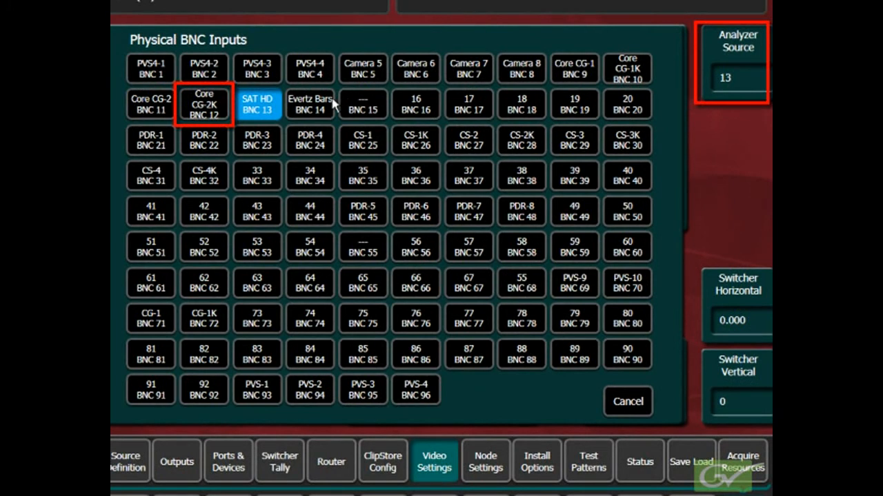
Assign an input from the BNC grid as analyzer source, reading 2.505 µSec at 0 lines
click(205, 103)
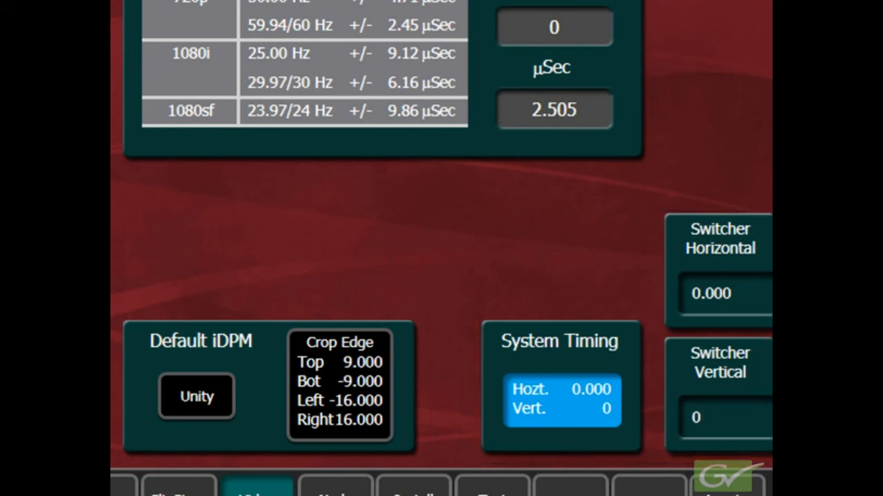
Make the Default iDPM Crop Edge box the active adjustment item
click(200, 386)
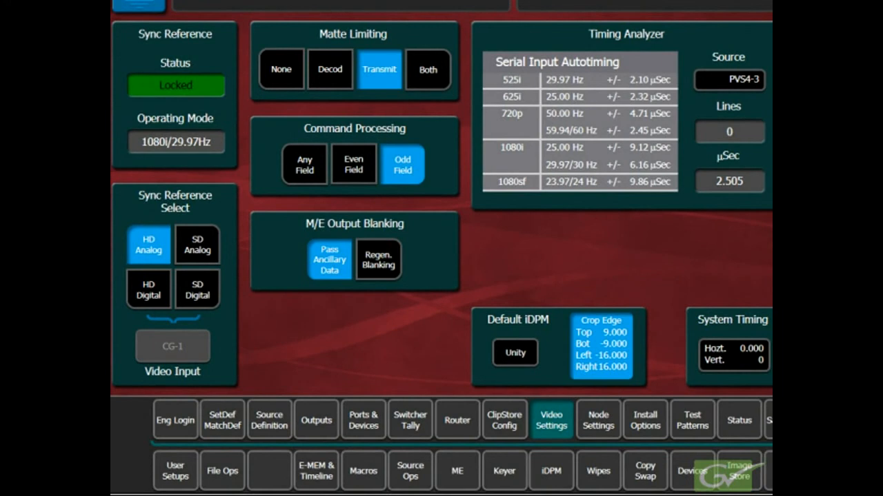
Show the Install Options page with the permanent option group's feature counts
click(645, 420)
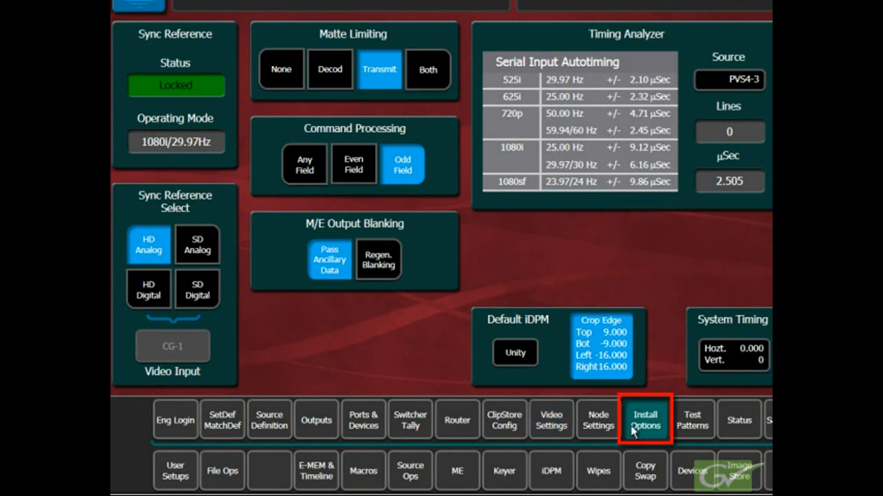
click(645, 419)
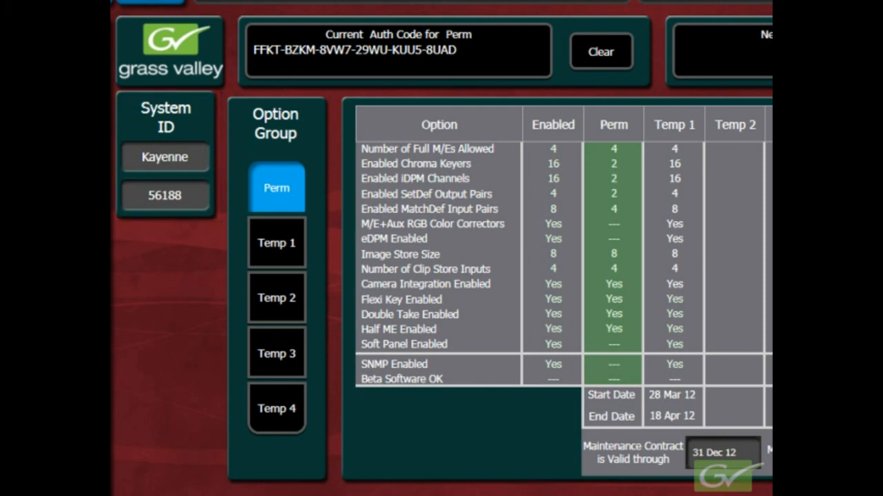
View the Perm option group's licenses, then the Temp 1 group's auth code and counts
click(276, 188)
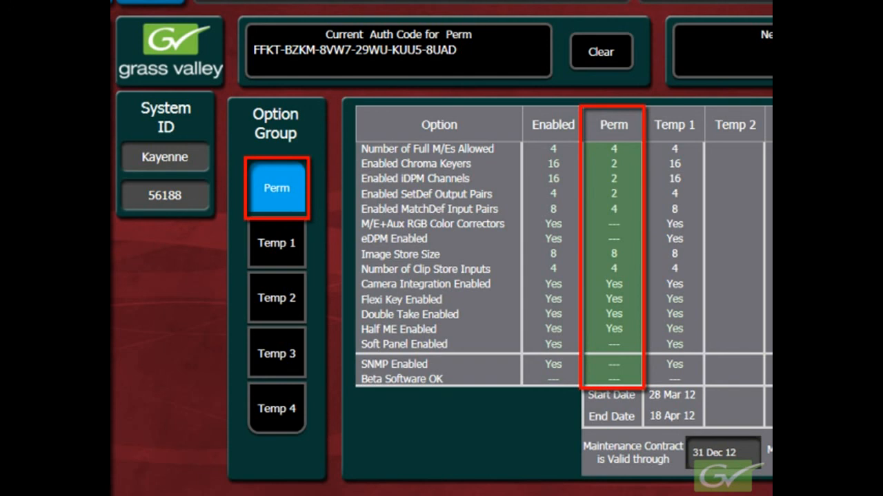
click(275, 242)
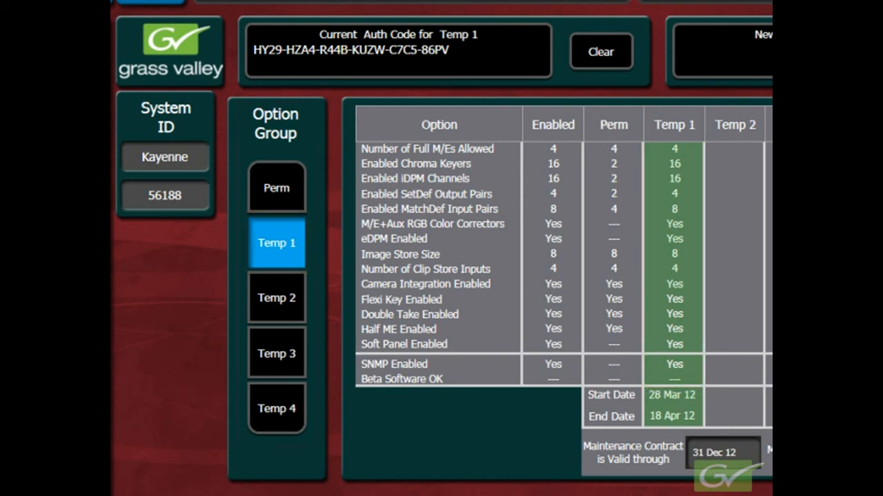
Toggle between Temp 1 and Perm option groups, ending on Perm's auth code and feature counts
click(276, 187)
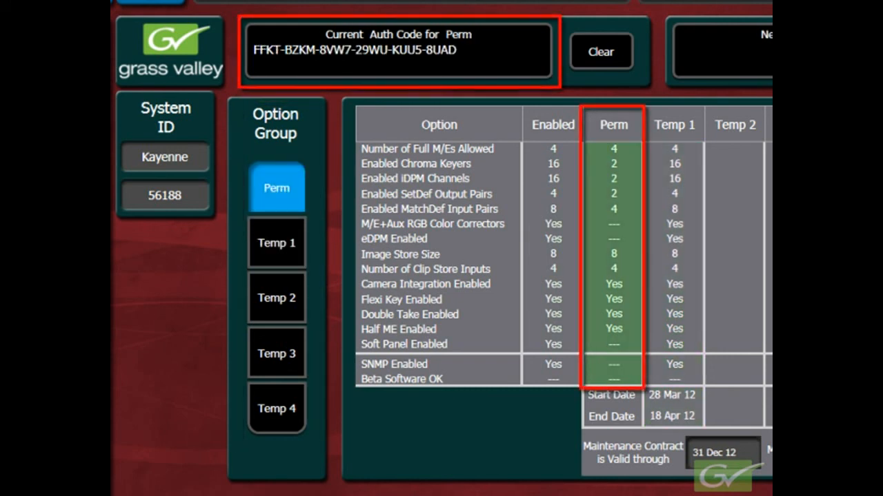
click(276, 243)
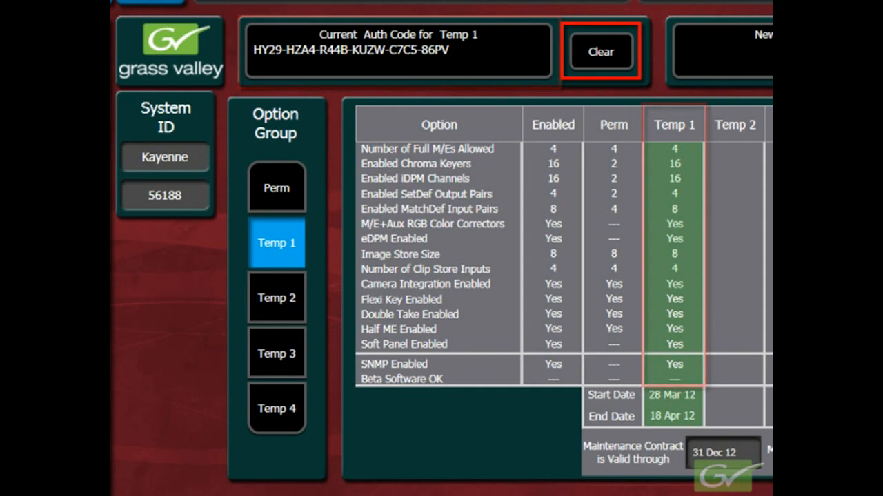
click(276, 187)
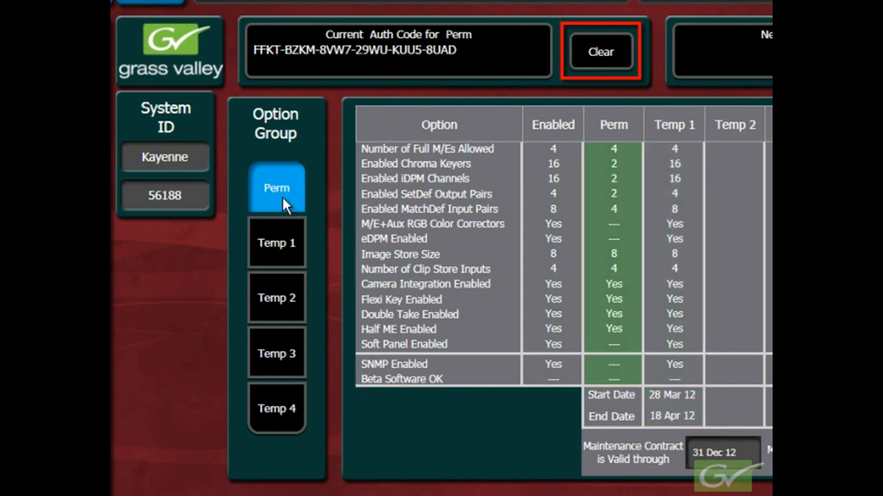
click(276, 188)
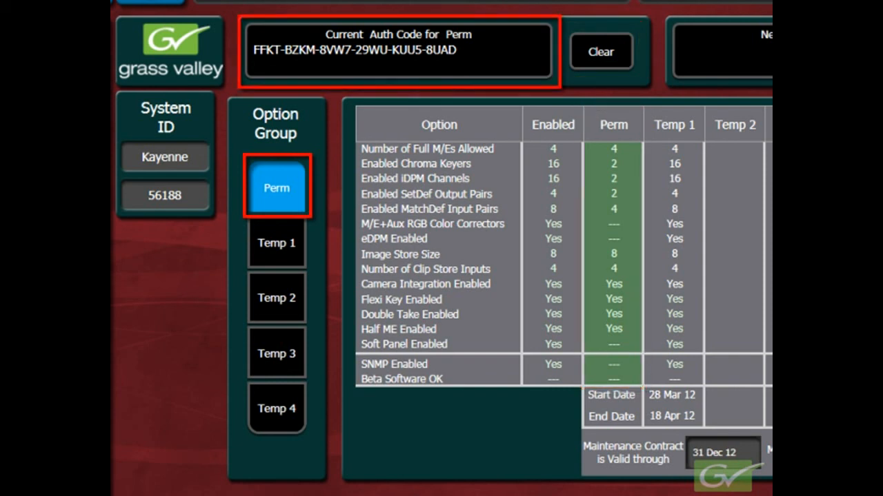
click(276, 186)
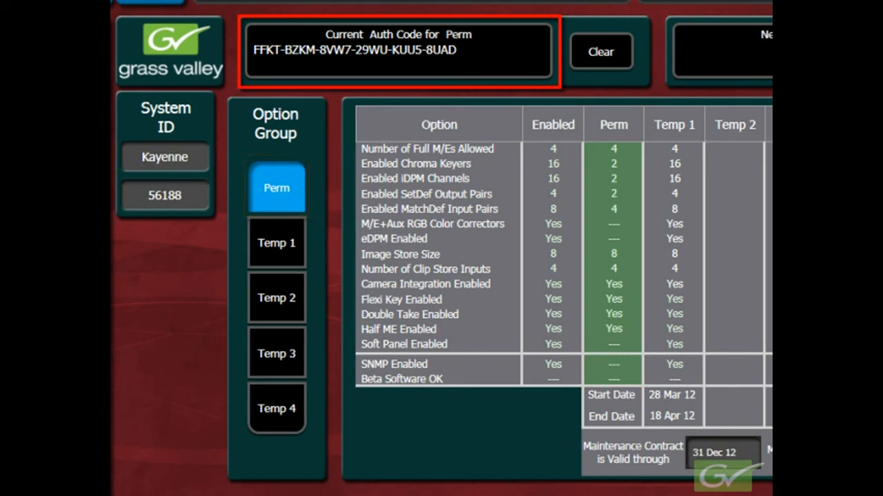